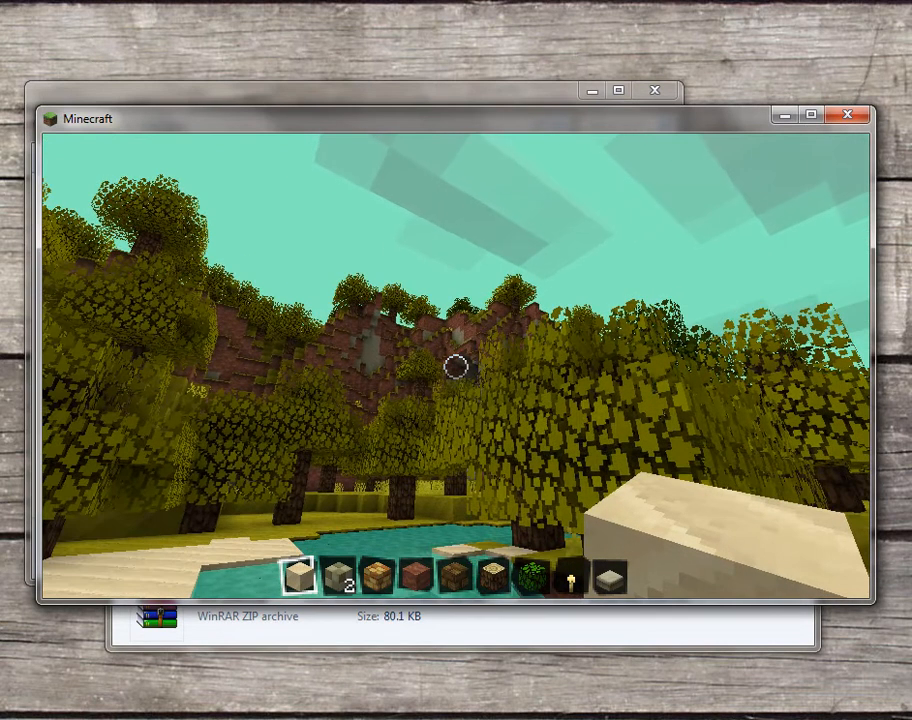
mouse_move(456, 370)
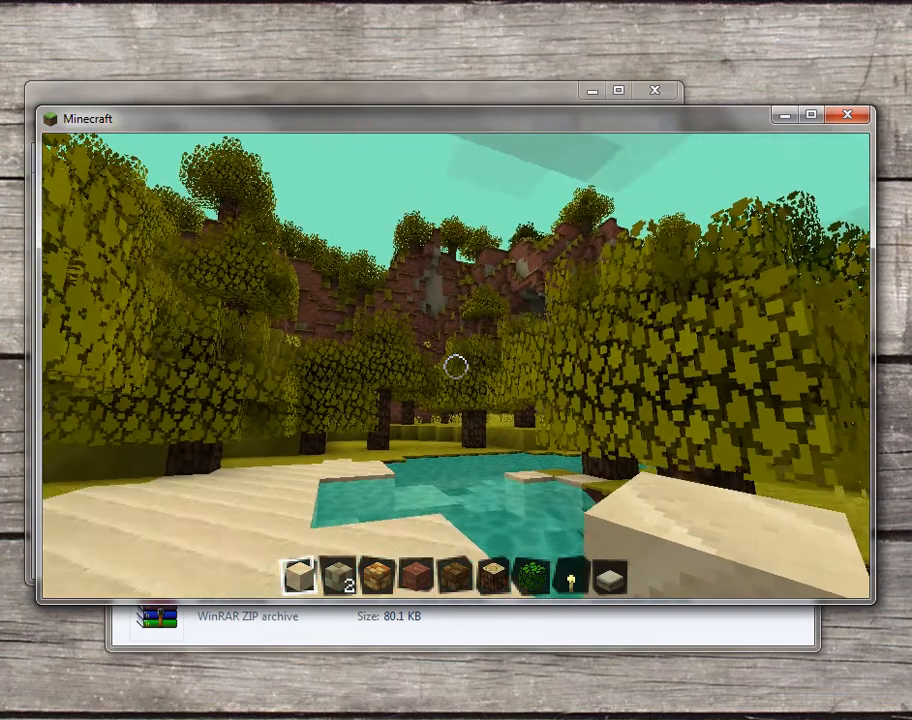
mouse_move(456, 364)
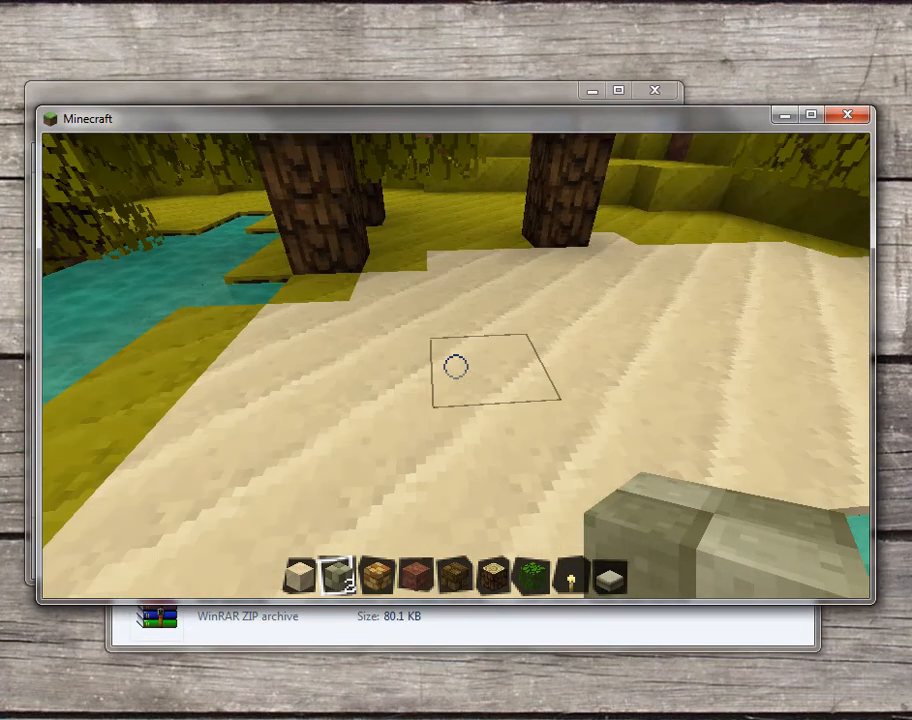
- Leave the inventory for the game menu and reach the texture pack list via Options
key(e)
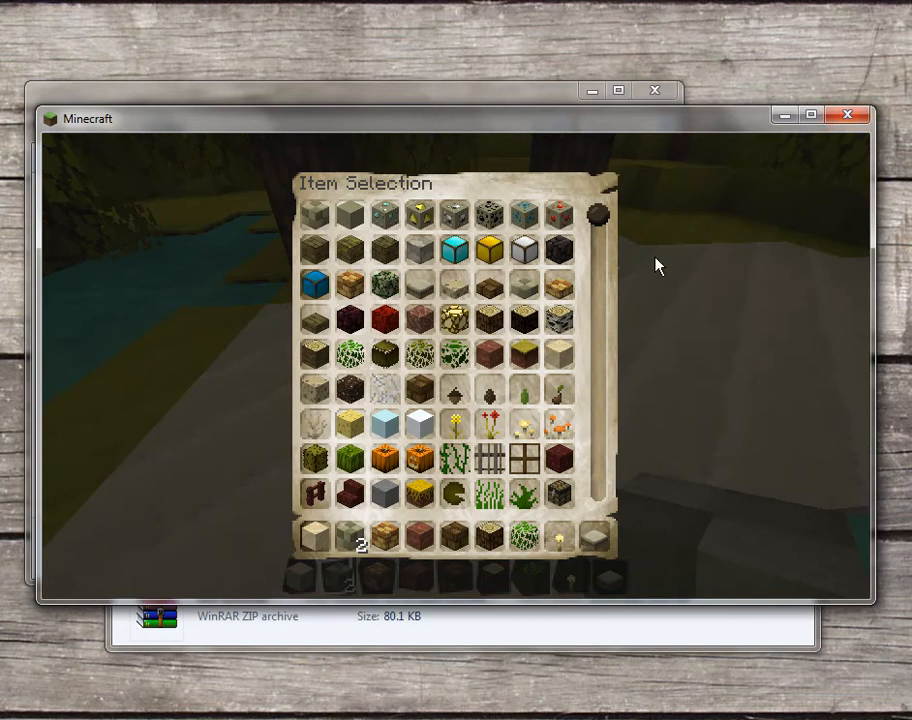
key(Escape)
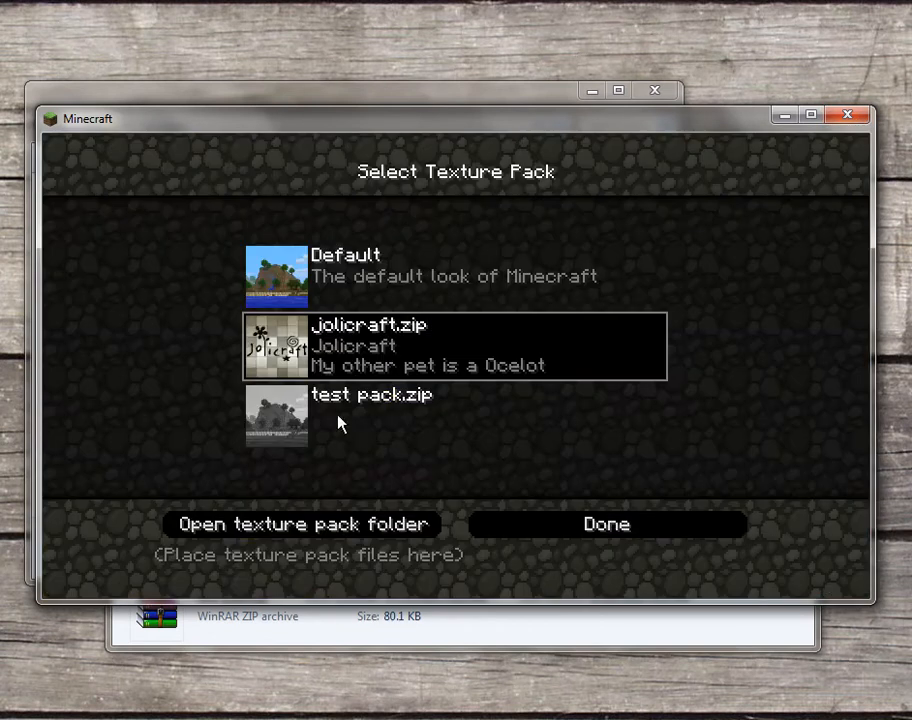
click(304, 524)
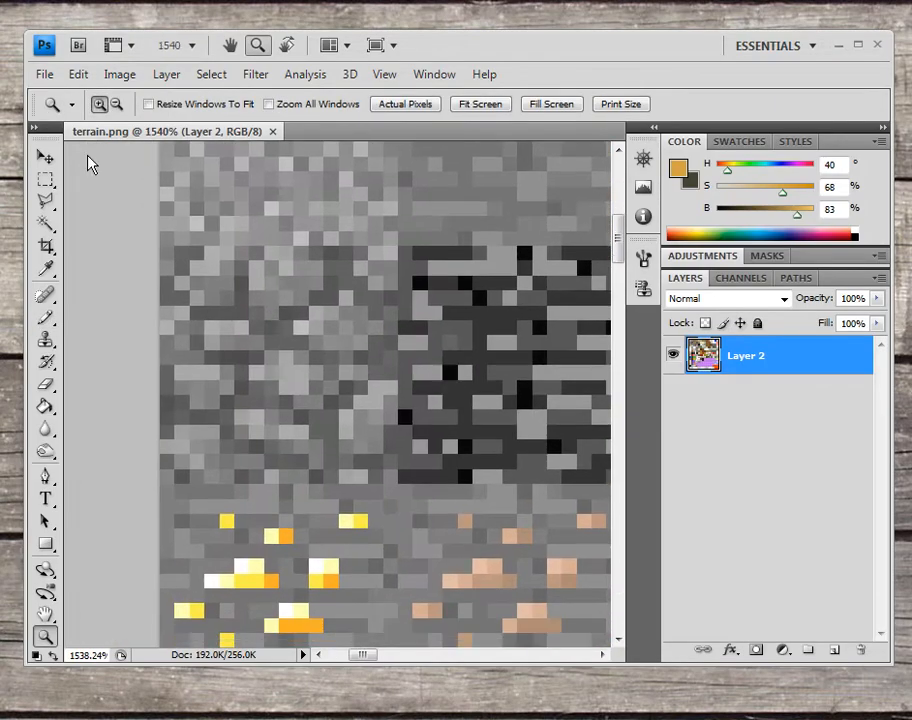
- Select a fixed 16x16 px area with the Rectangular Marquee and fill it dark gray on Layer 3
click(44, 180)
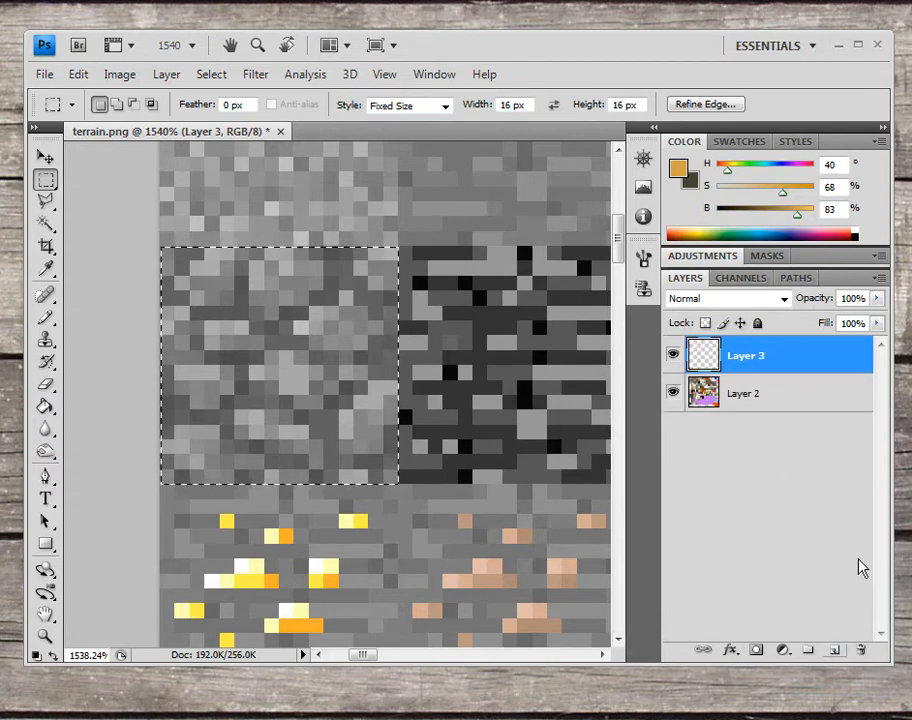
click(46, 408)
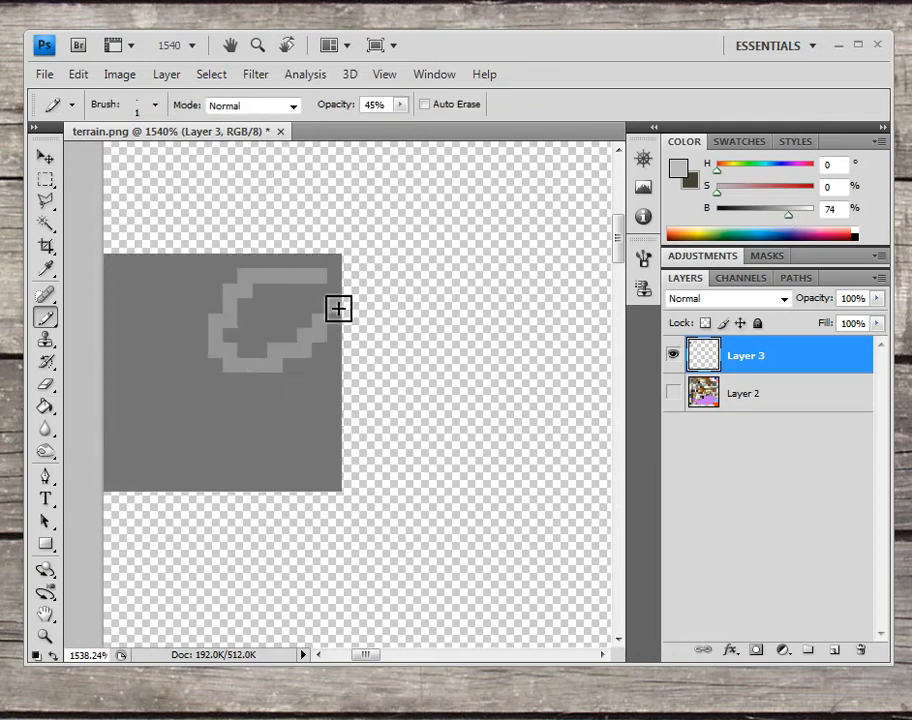
- Fill the first light gray stone and paint a second stone on the left side with the Pencil
drag(338, 308, 196, 416)
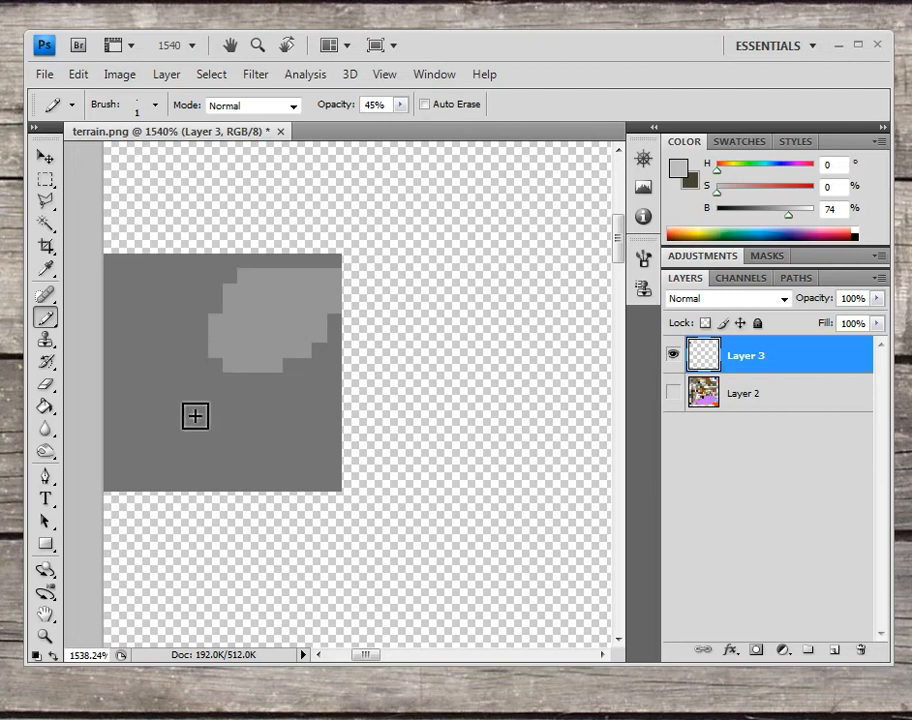
drag(196, 416, 168, 418)
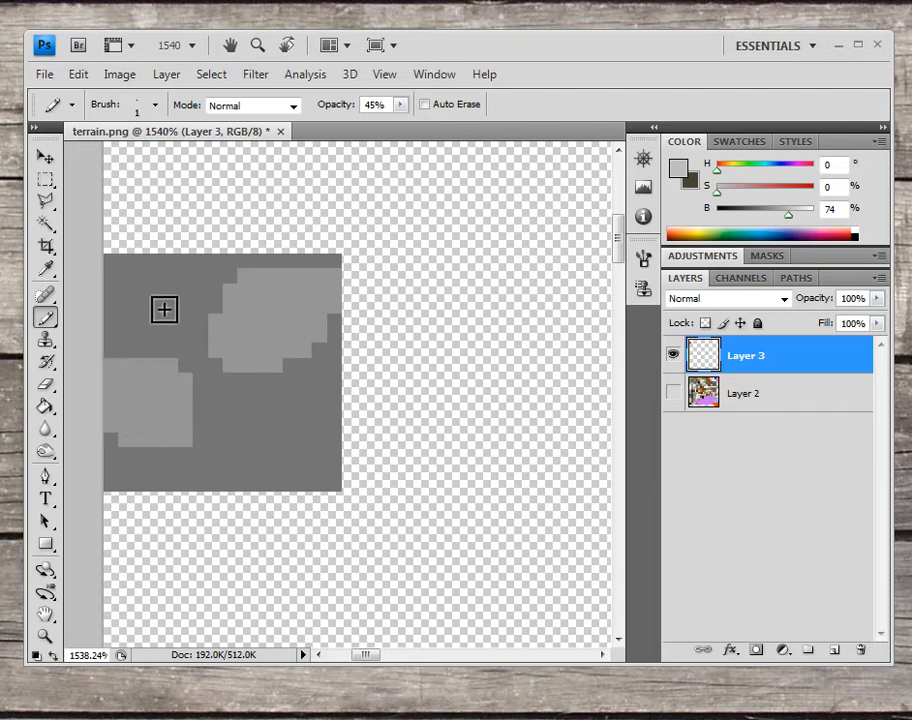
mouse_move(112, 304)
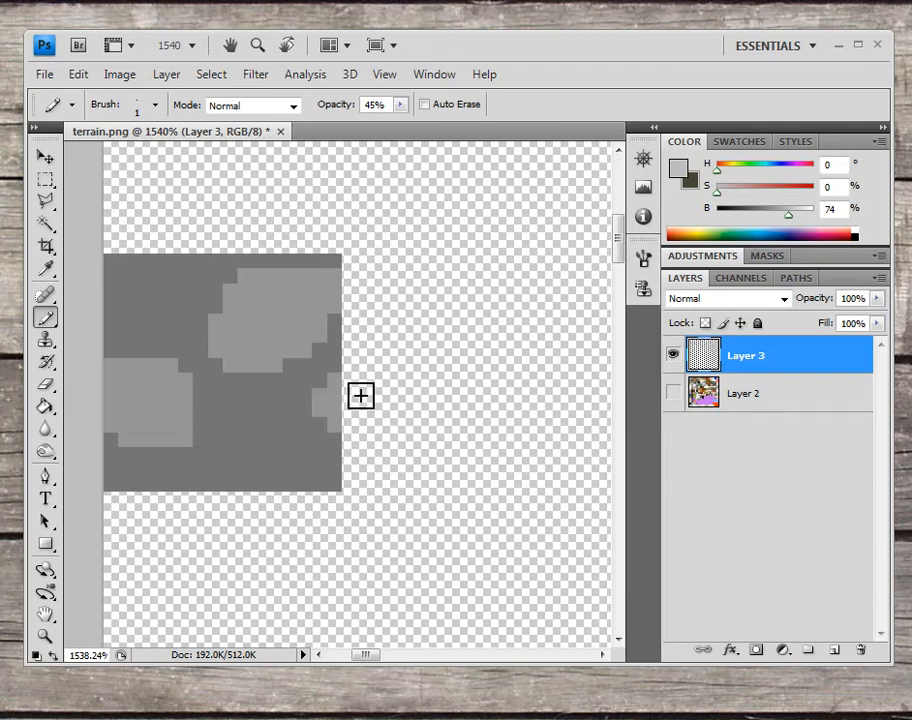
mouse_move(348, 284)
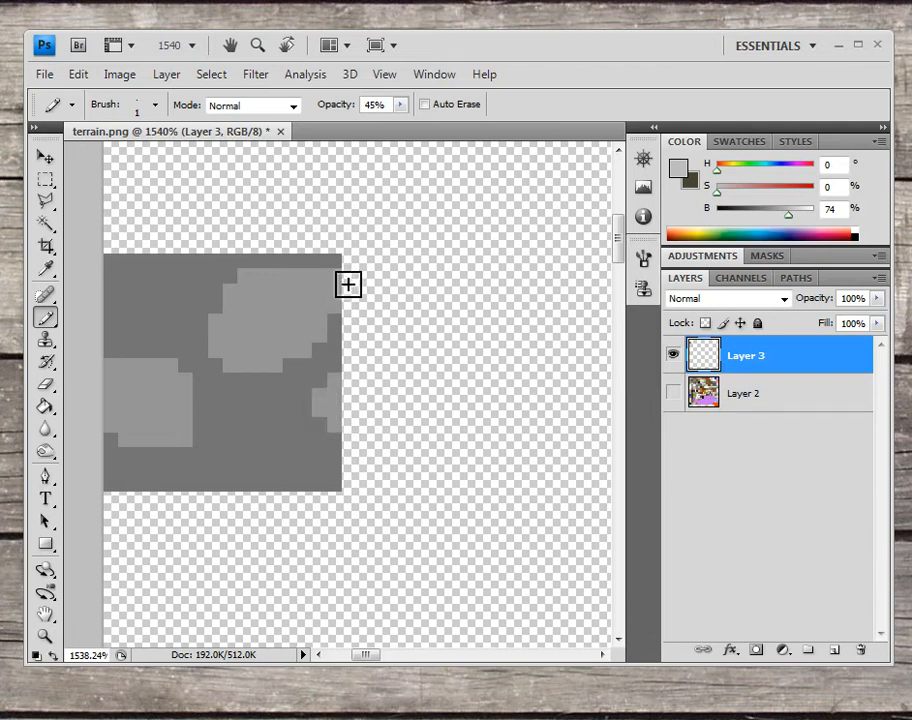
mouse_move(118, 290)
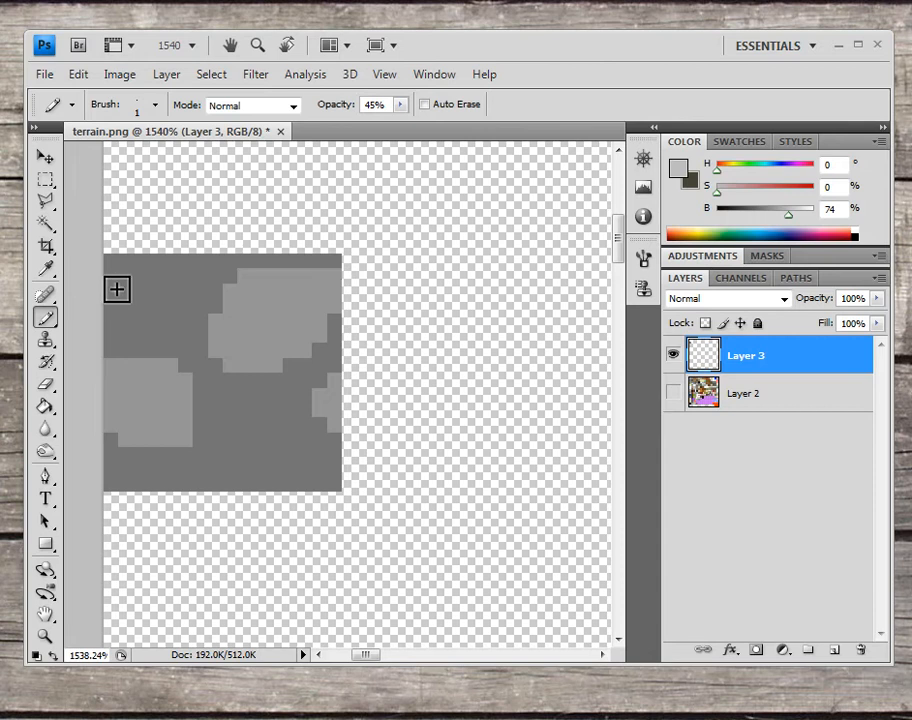
mouse_move(168, 304)
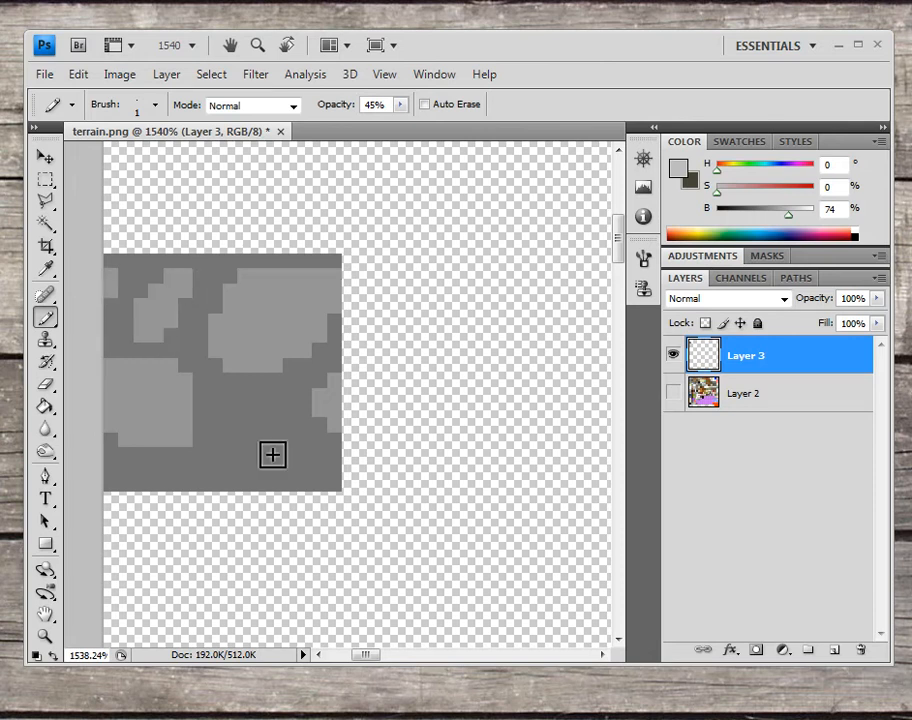
mouse_move(192, 280)
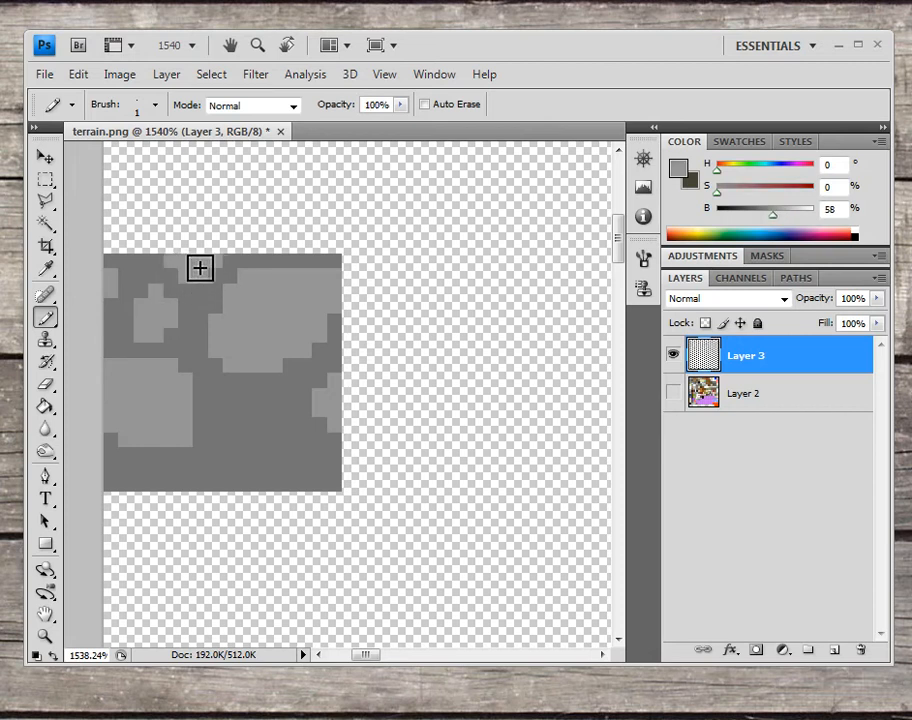
mouse_move(184, 492)
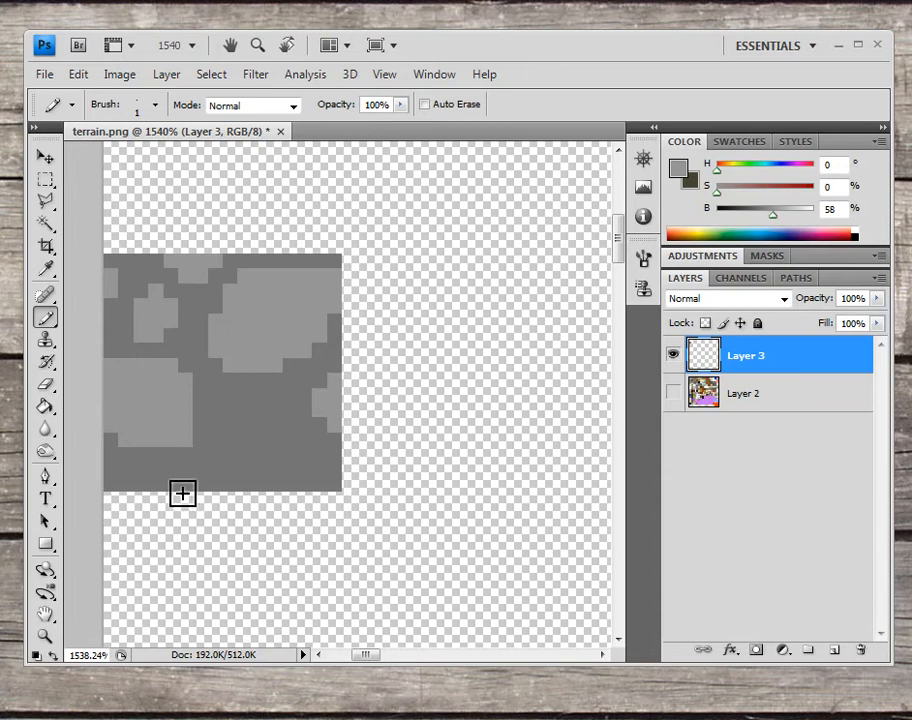
mouse_move(200, 480)
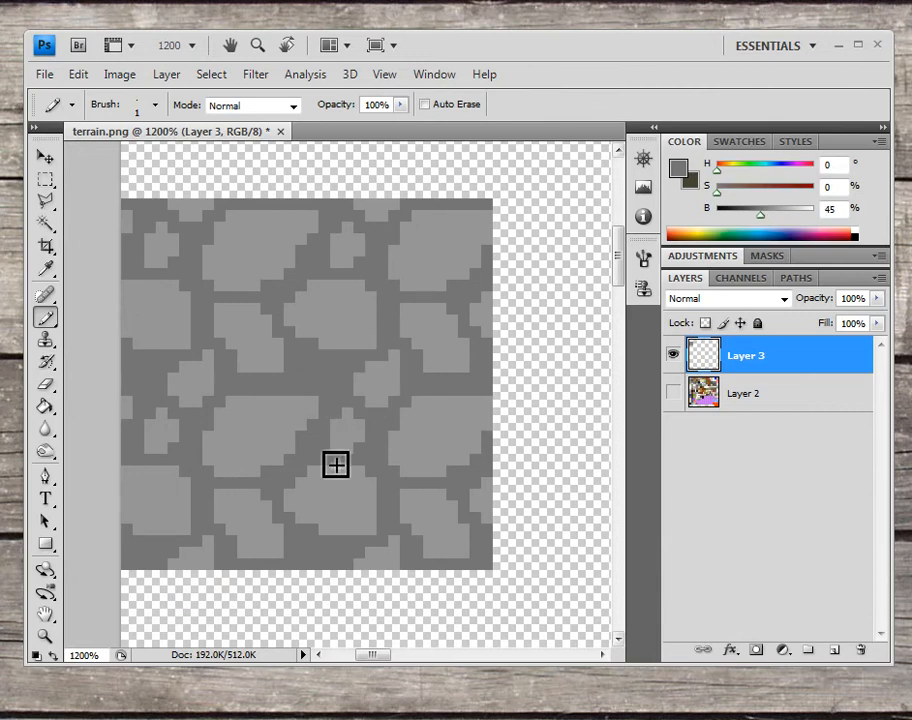
mouse_move(398, 418)
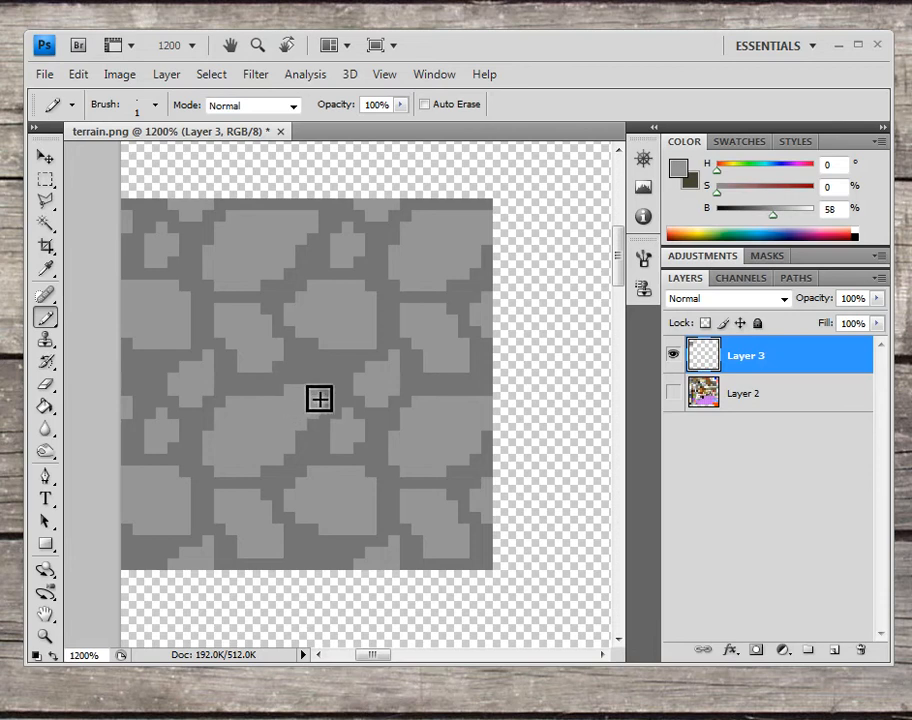
mouse_move(360, 320)
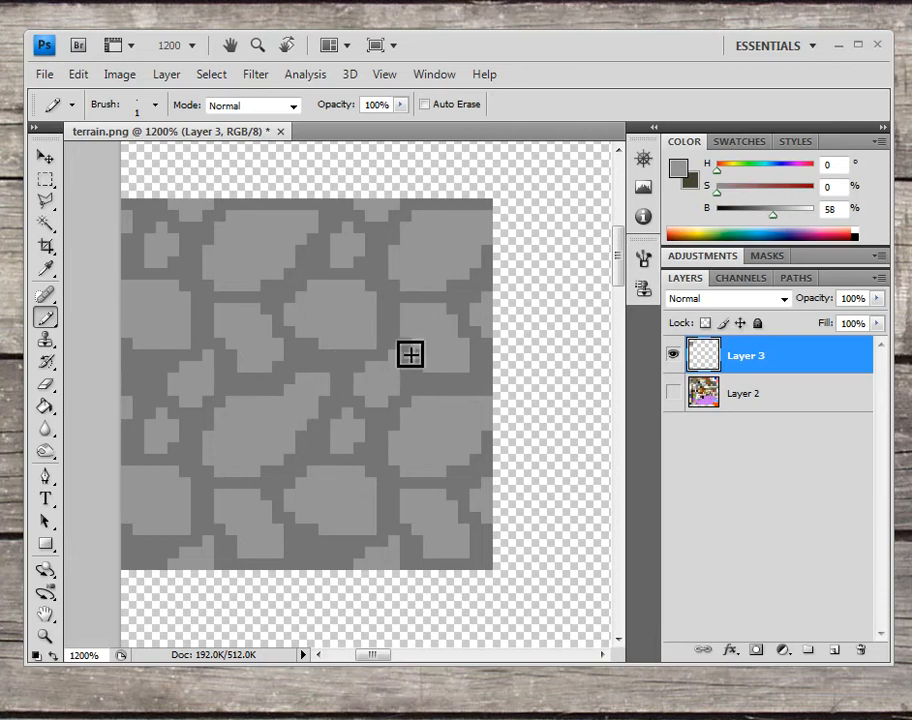
- Select the 16-pixel tile with the fixed-size marquee and copy it to a new layer to check seams
click(46, 180)
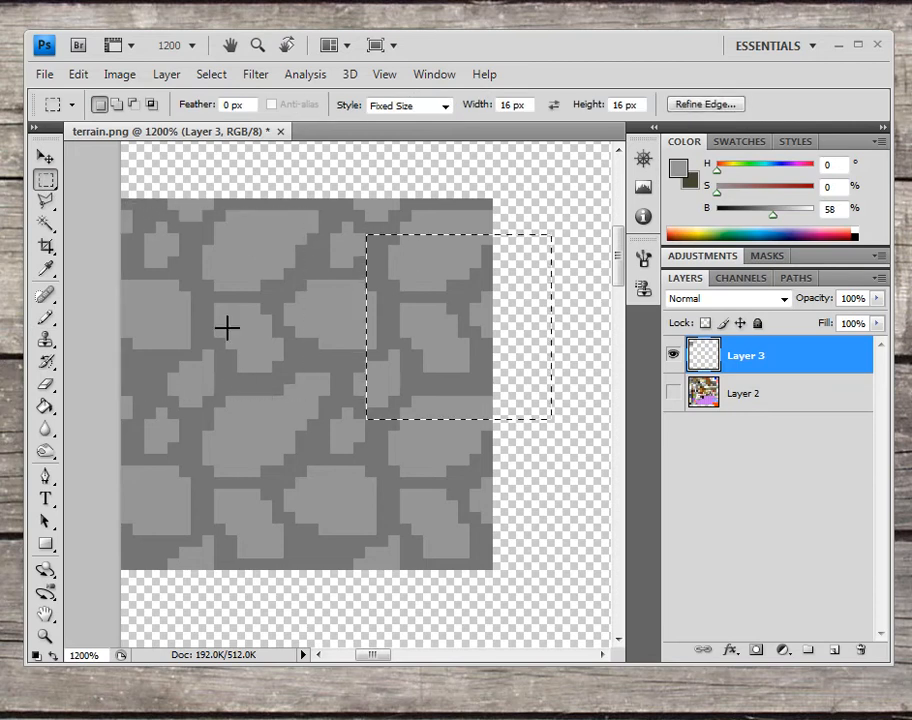
click(512, 104)
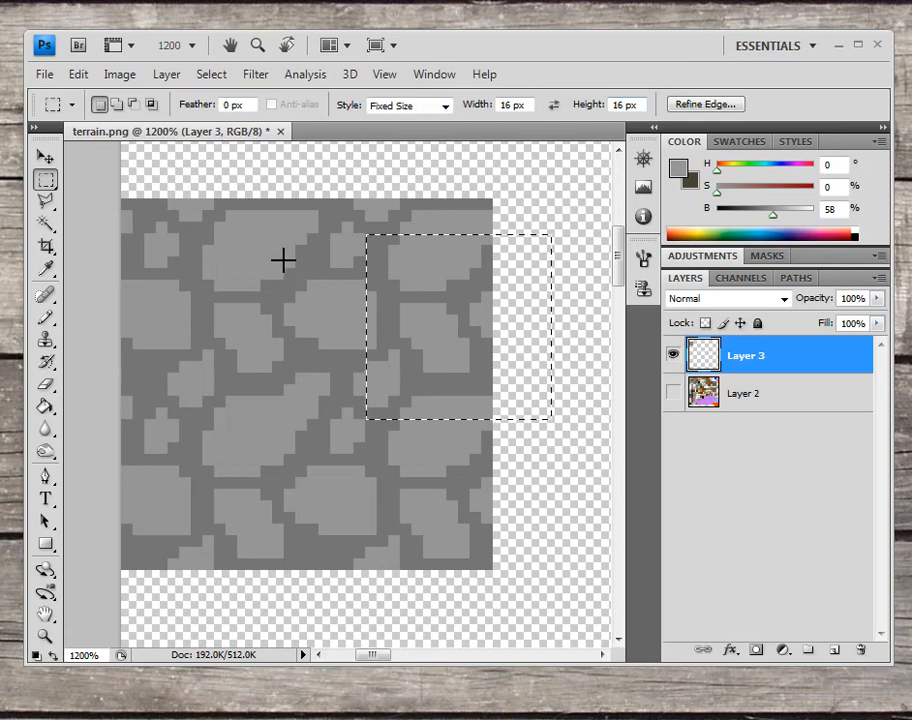
mouse_move(210, 312)
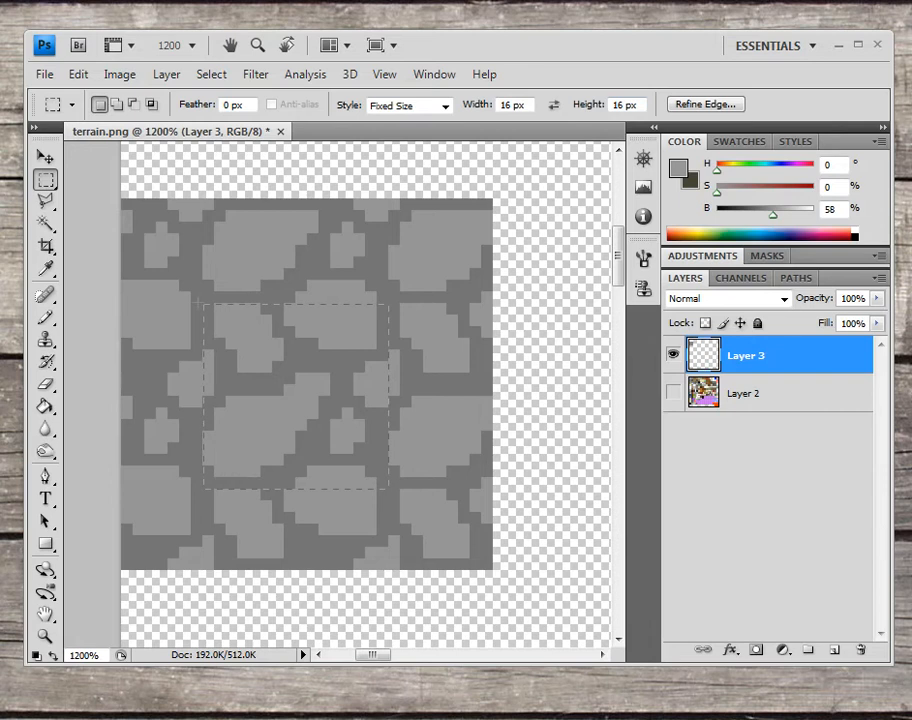
click(832, 650)
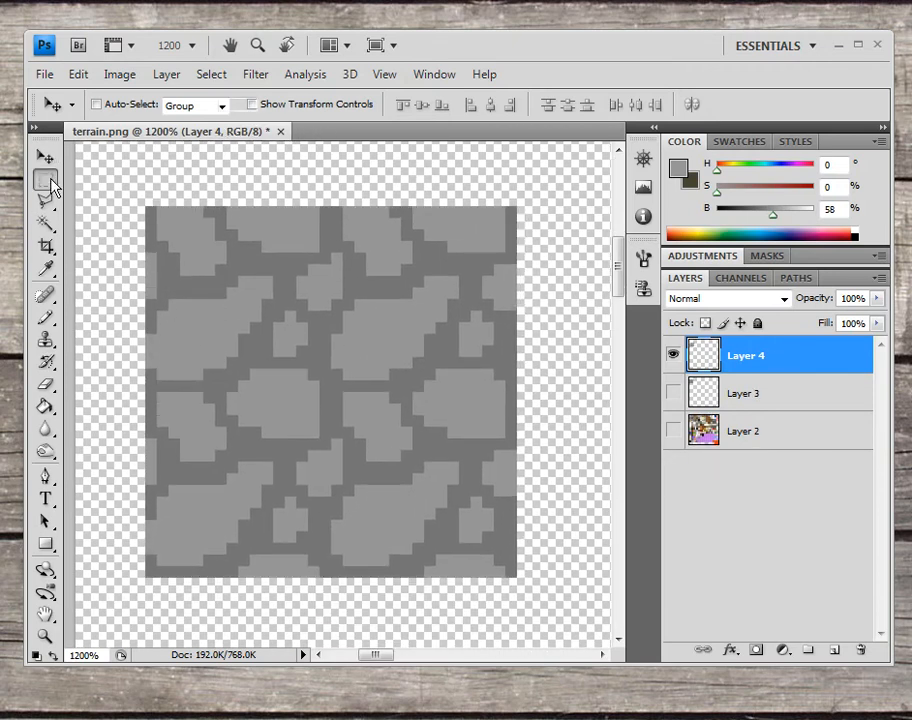
- Return to rectangular selections to fix the tile seams before saving terrain.png into test pack.zip
click(46, 180)
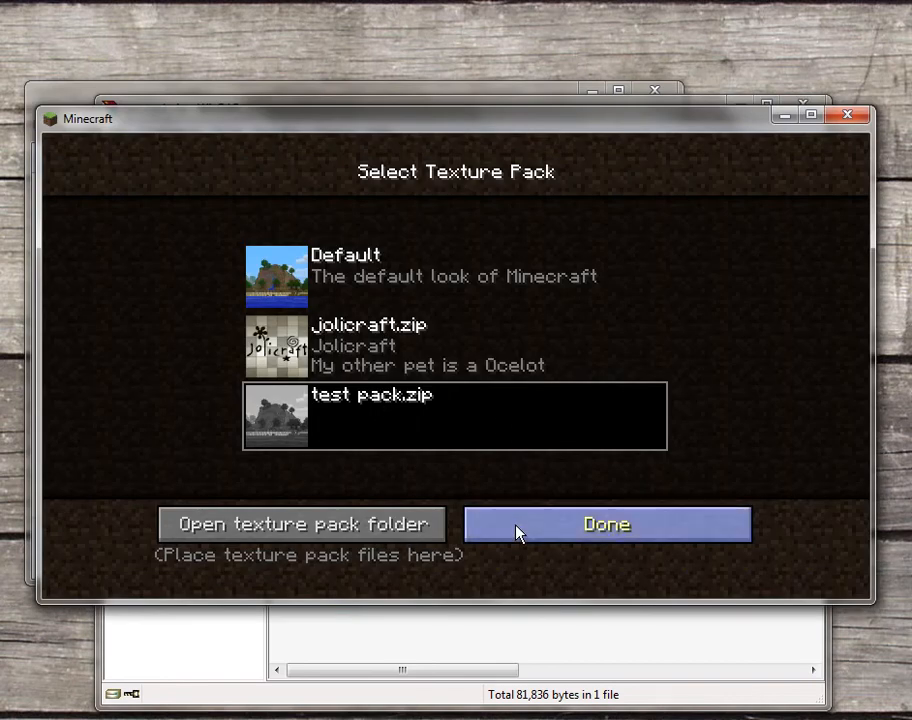
- Confirm test pack.zip, then quit to title through Options to reach the saved worlds list
click(606, 524)
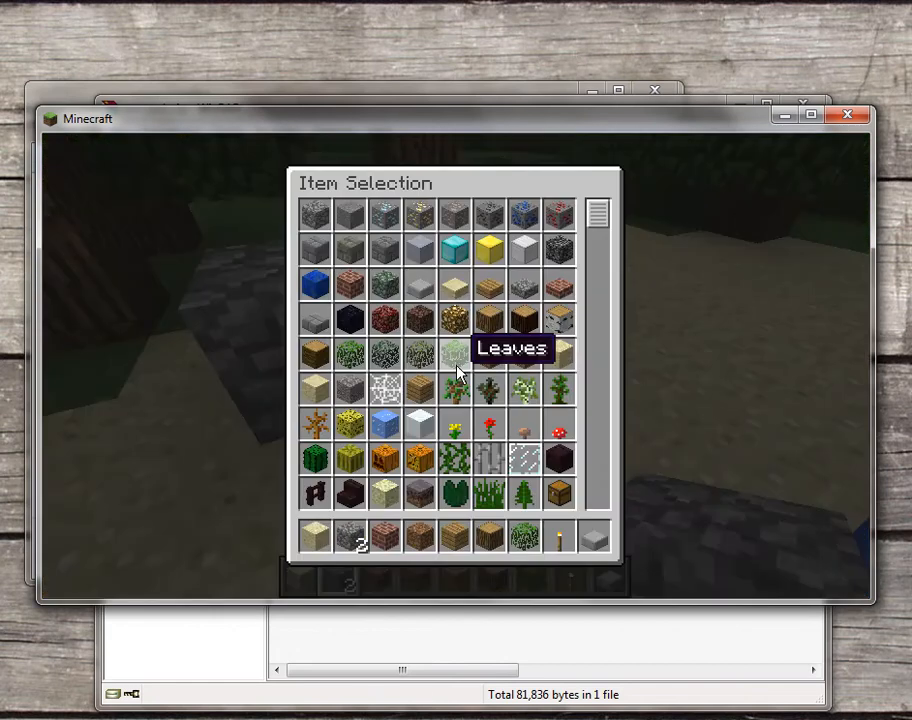
key(Escape)
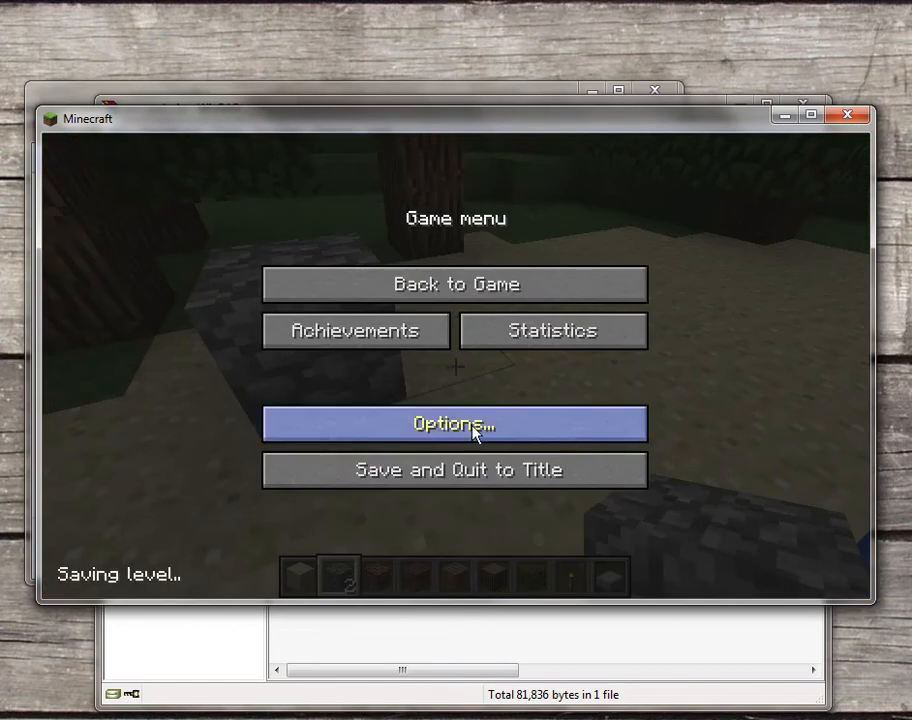
click(454, 424)
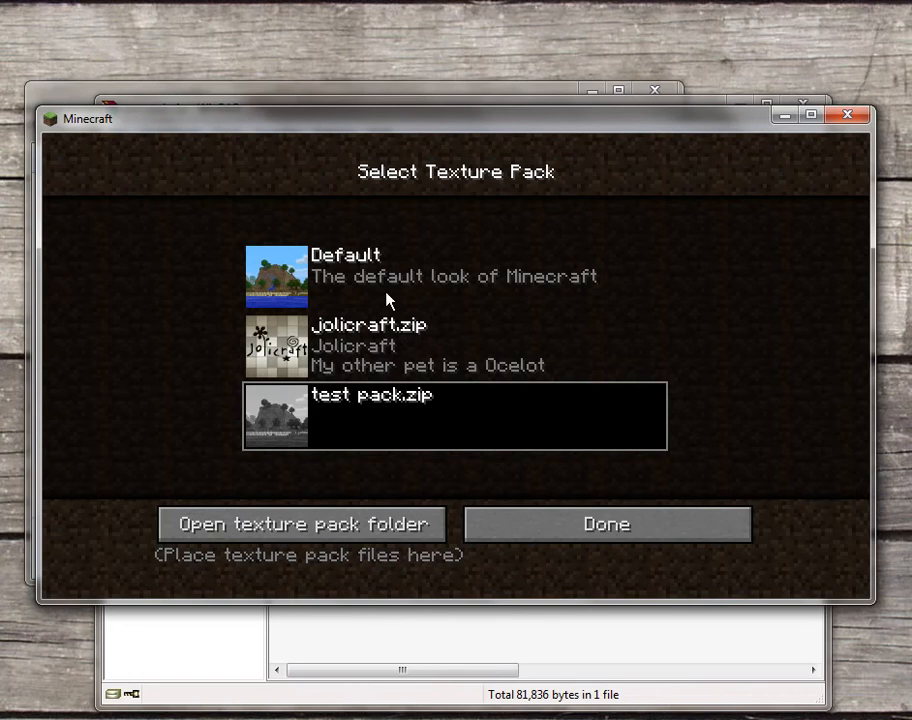
click(456, 276)
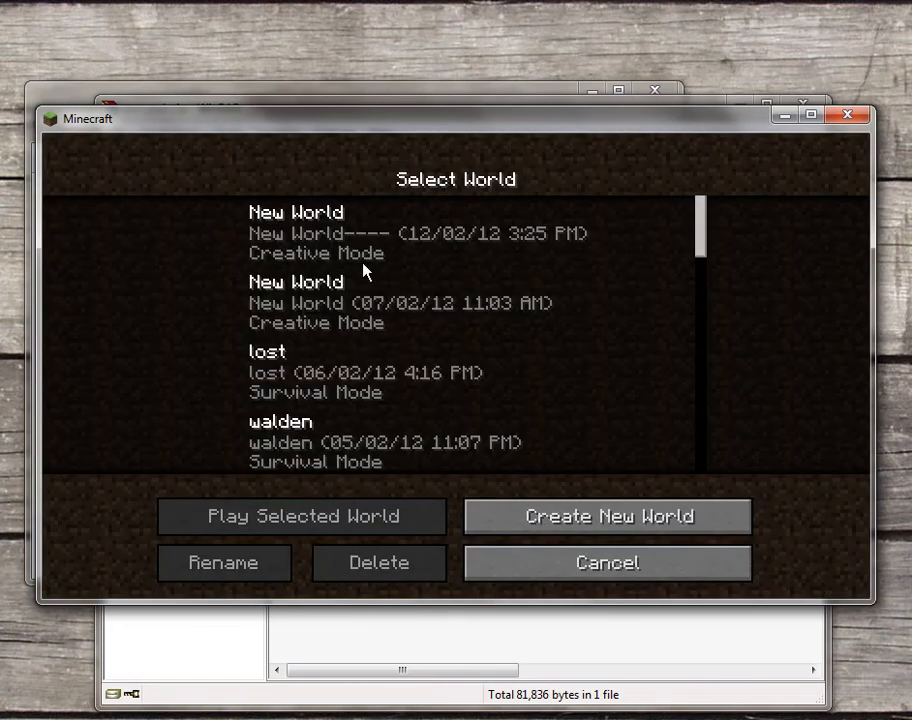
- Choose the first New World save to load the creative world with the new cobblestone texture
click(306, 516)
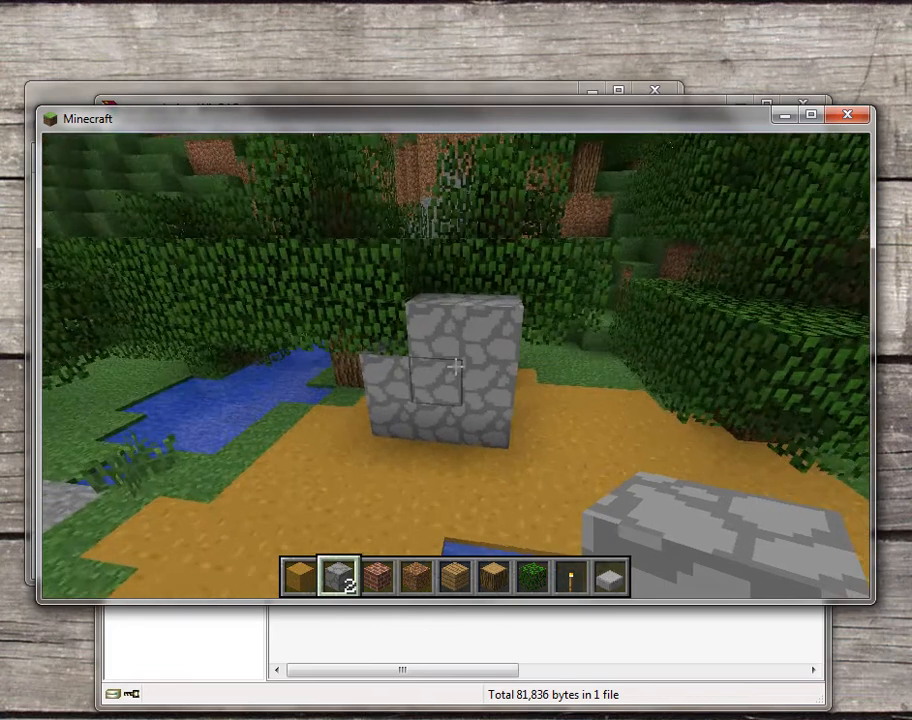
mouse_move(456, 364)
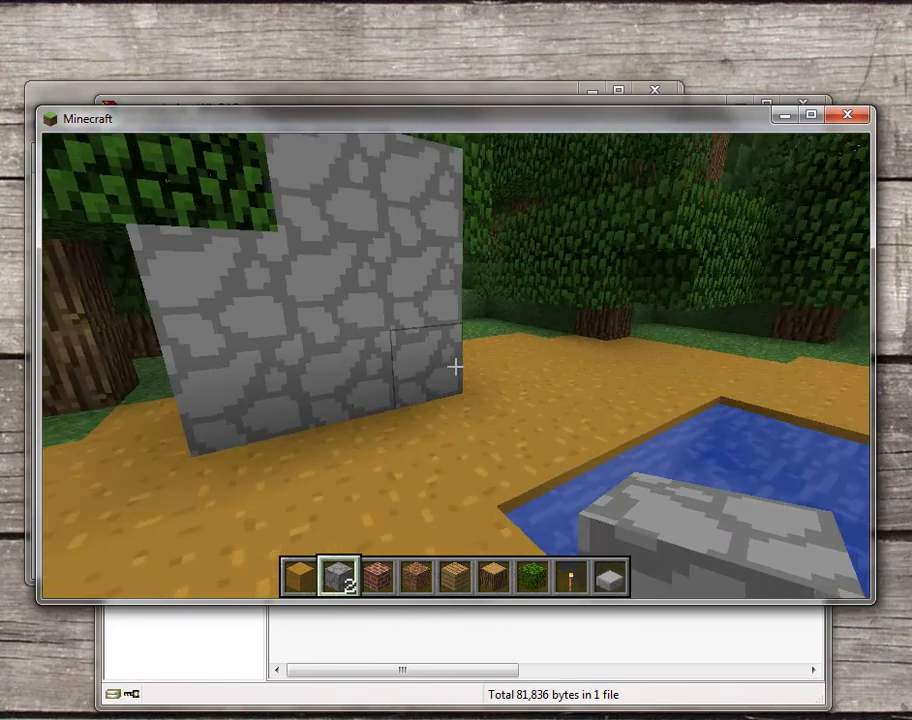